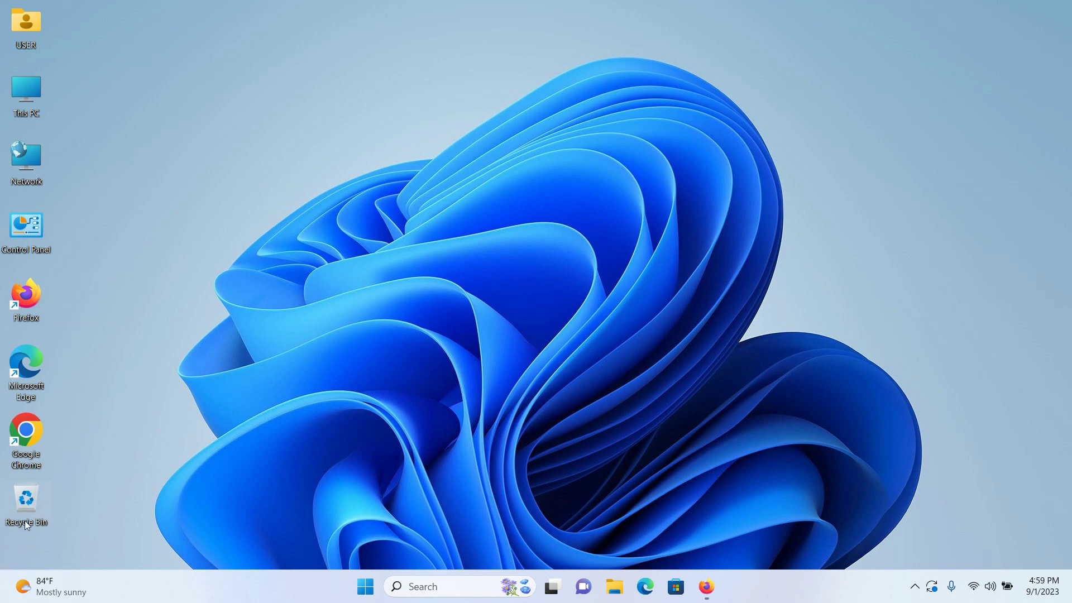
Drag the Recycle Bin icon from the left column toward the middle of the desktop.
left_click_drag(25, 506, 185, 299)
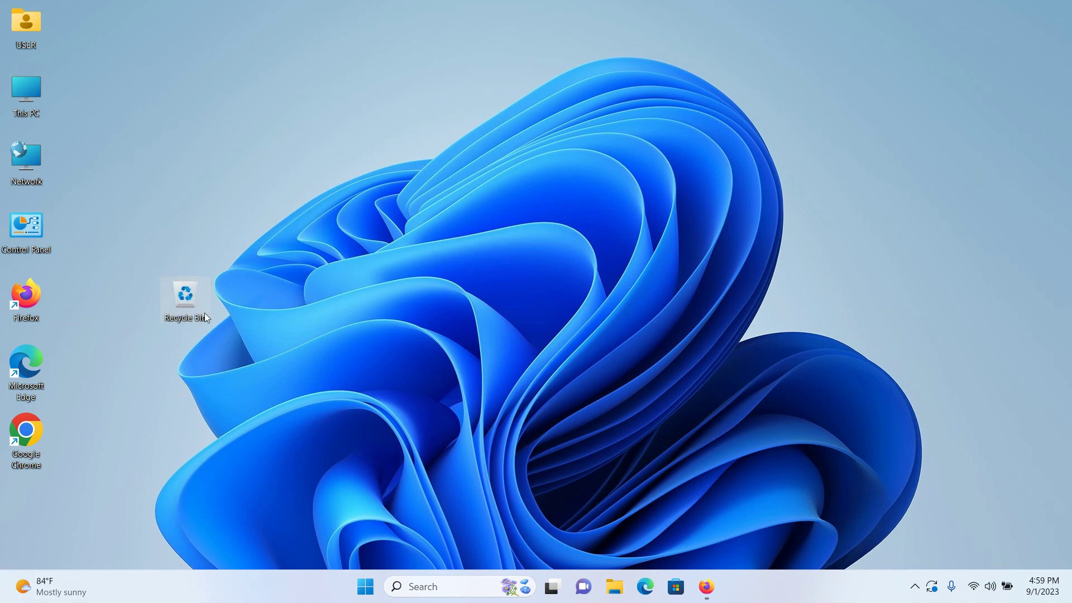
mouse_move(497, 156)
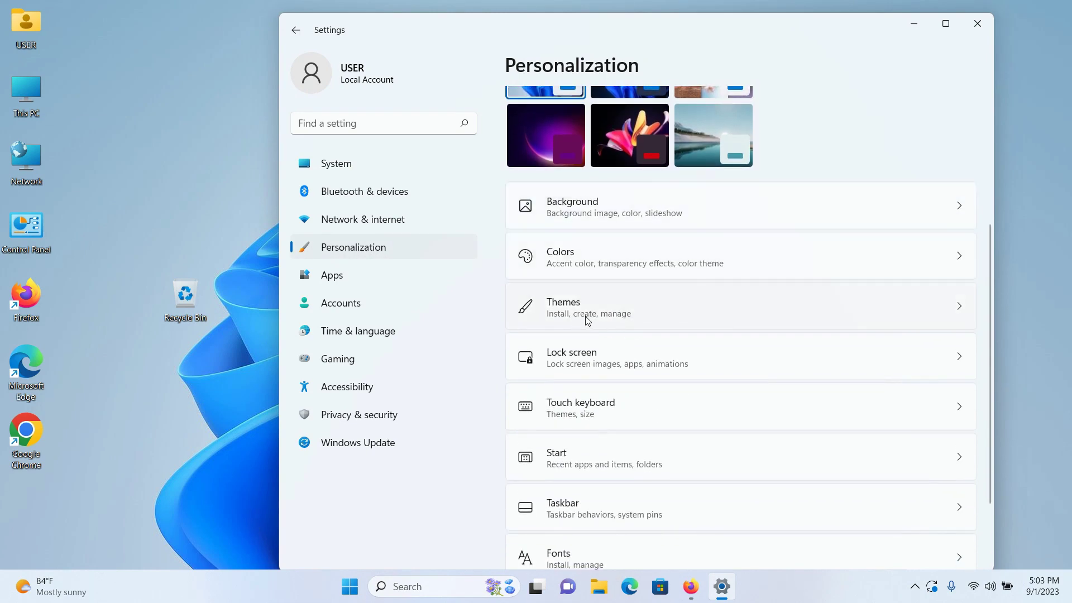
mouse_move(597, 317)
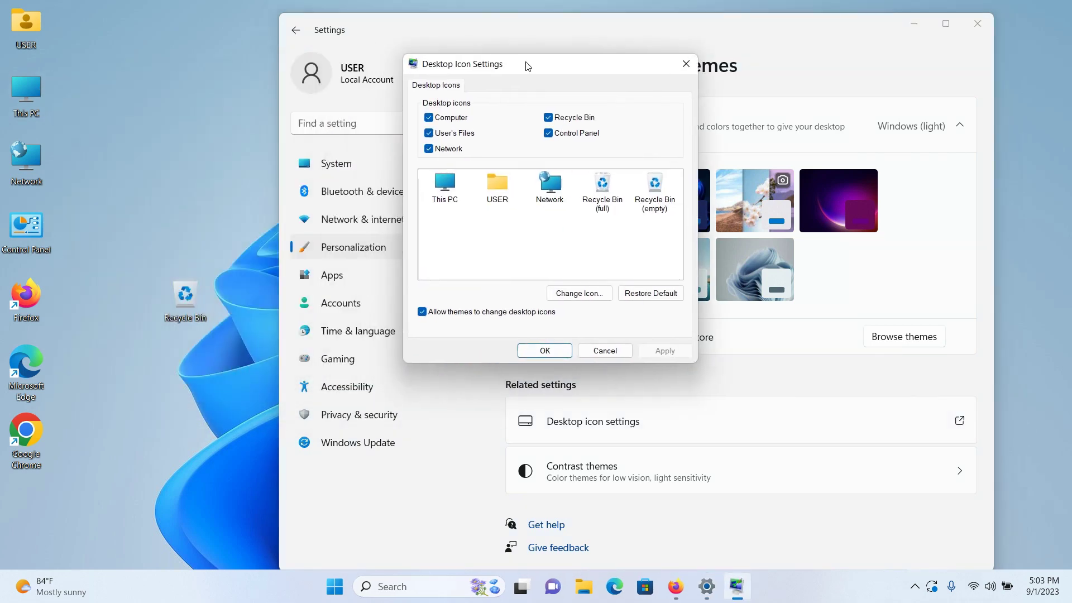
mouse_move(499, 83)
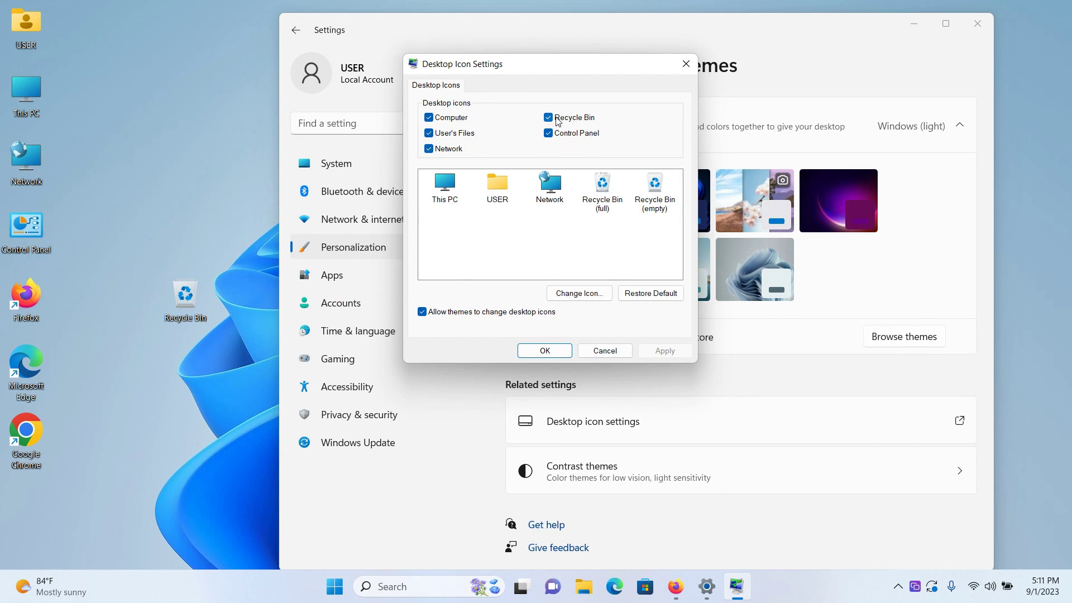
Uncheck Recycle Bin in Desktop Icon Settings and apply the change.
left_click(547, 117)
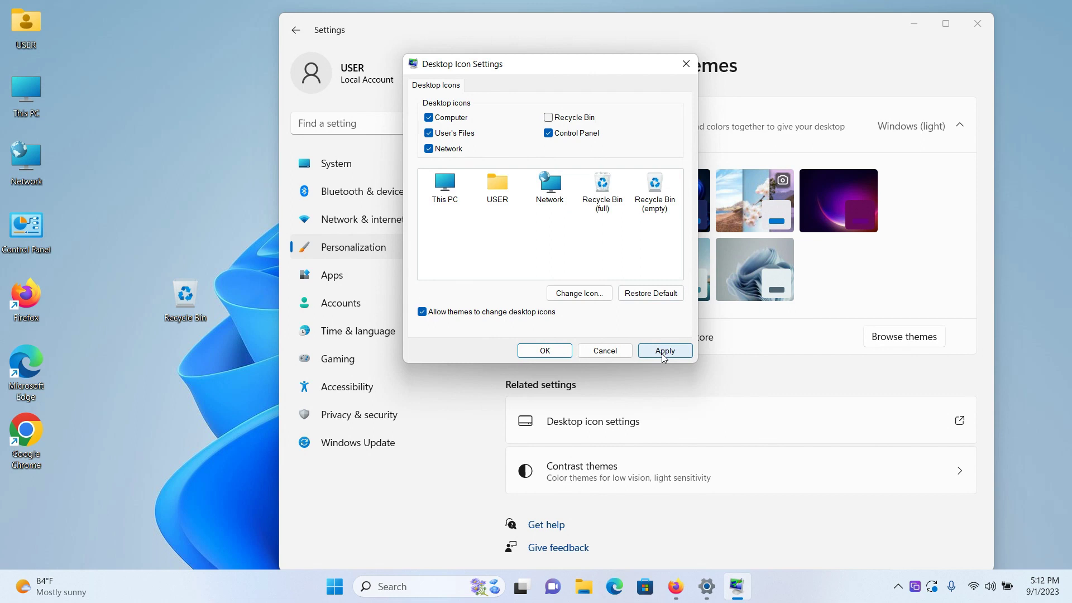
left_click(664, 350)
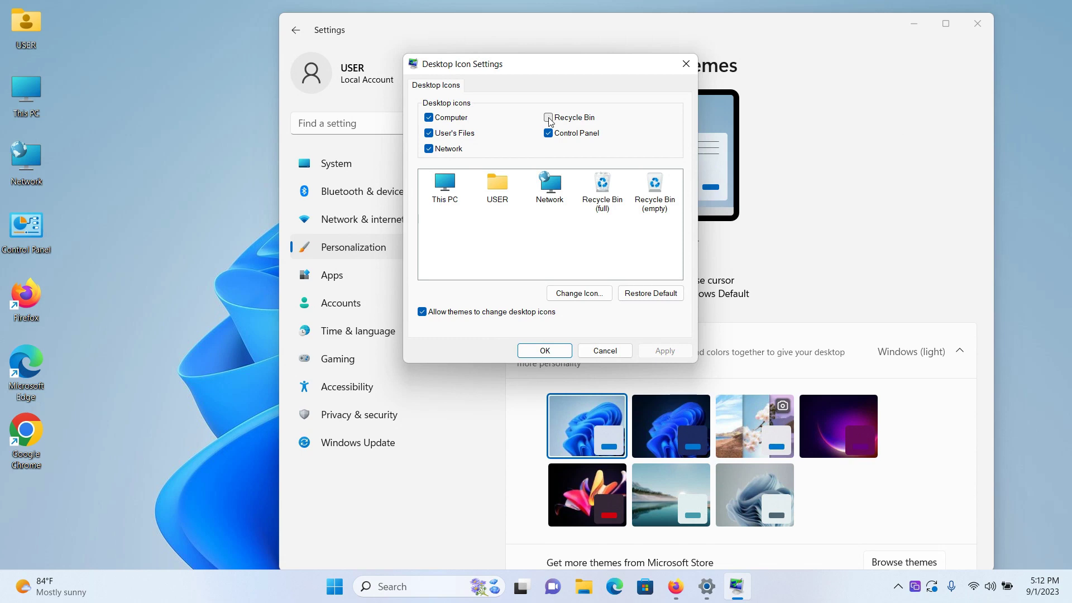
Re-check Recycle Bin in Desktop Icon Settings and apply it.
left_click(548, 117)
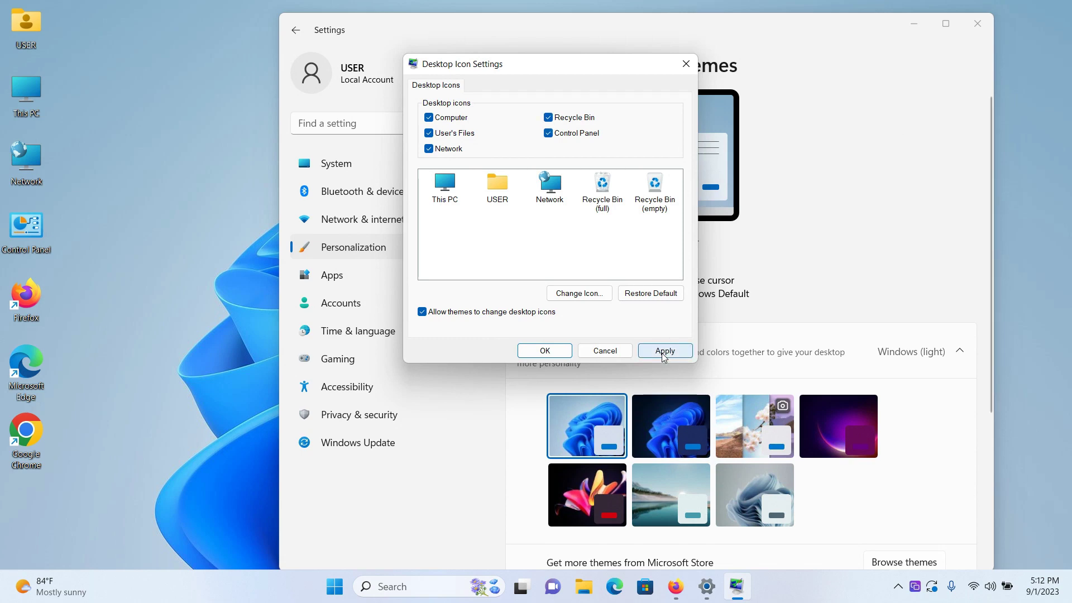
left_click(664, 350)
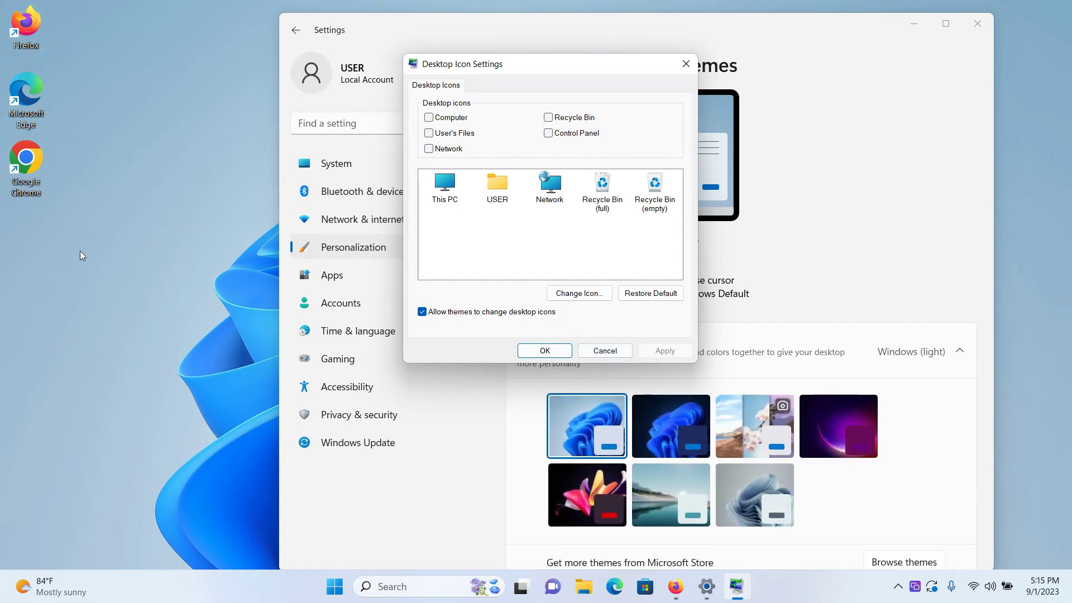
mouse_move(116, 444)
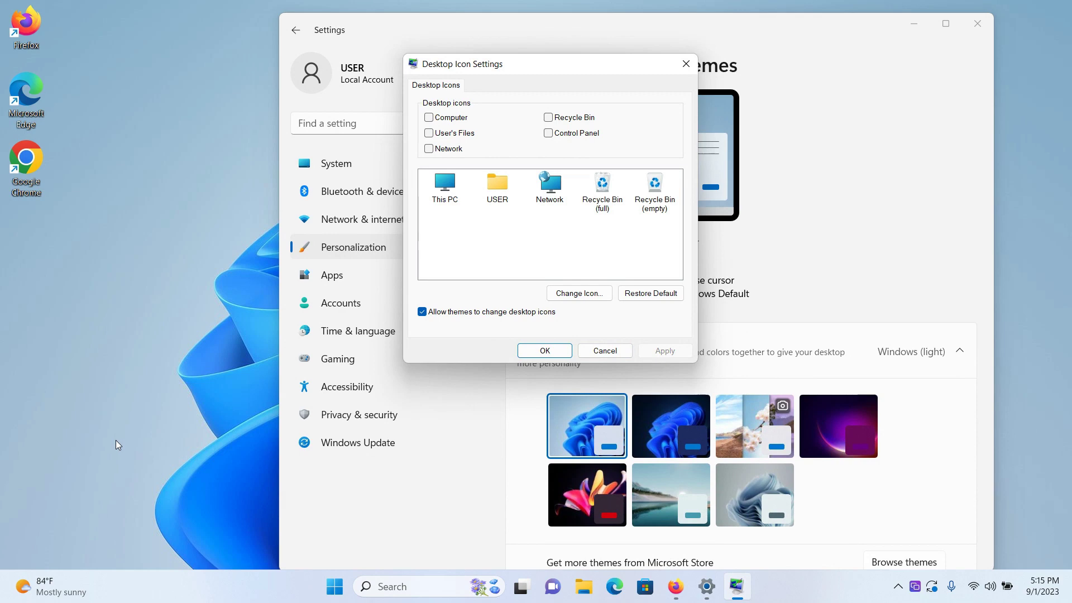
mouse_move(223, 409)
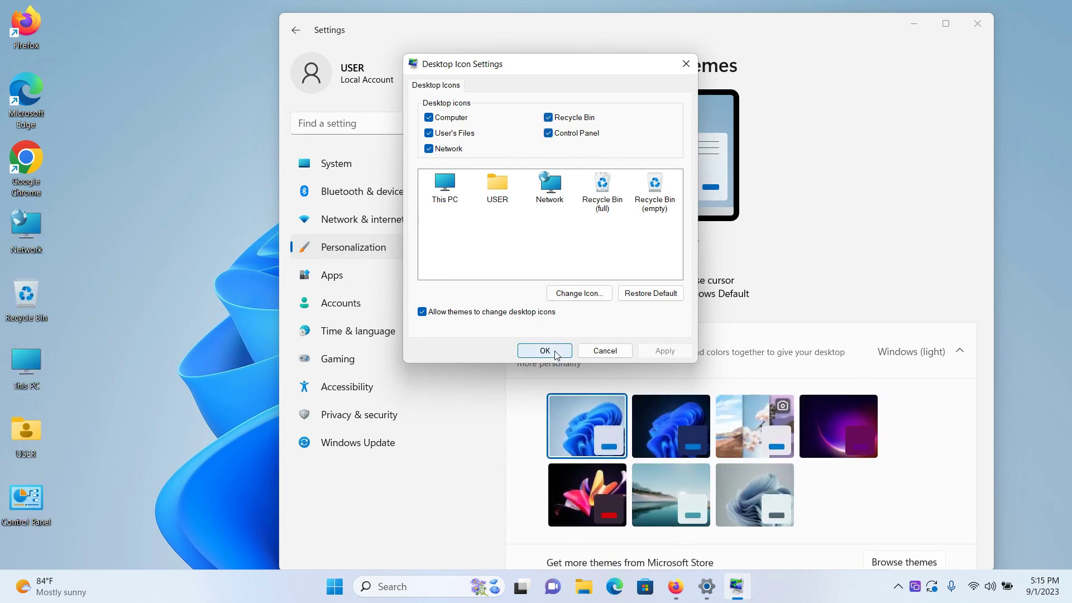
Confirm the desktop icon selections with OK, closing Desktop Icon Settings.
left_click(544, 350)
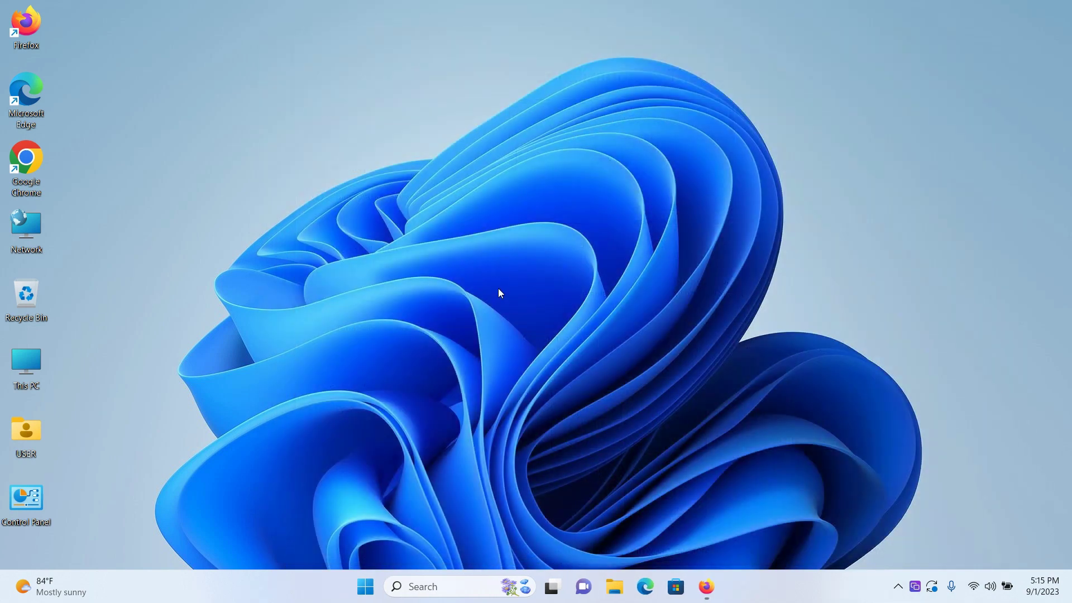
mouse_move(462, 252)
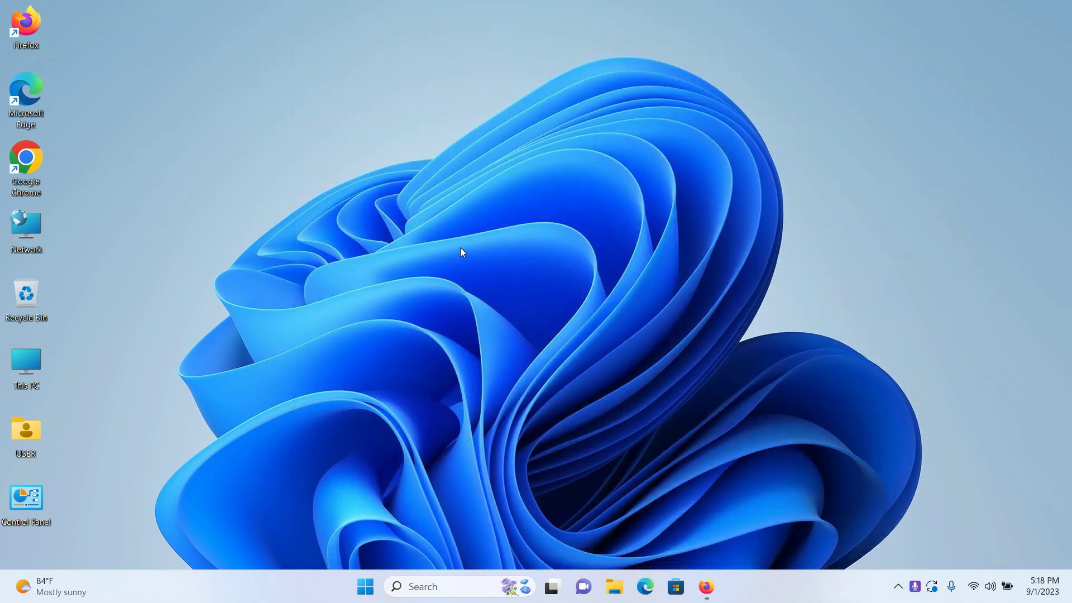